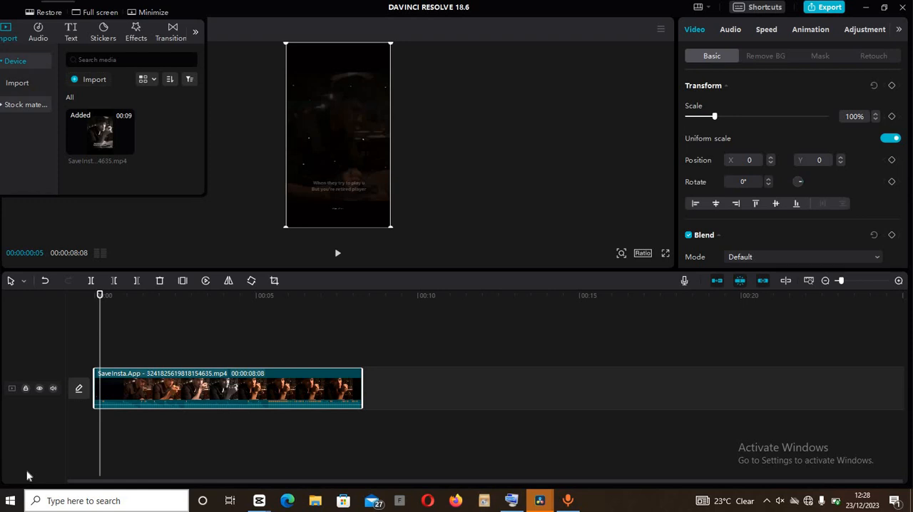
pyautogui.moveTo(40, 363)
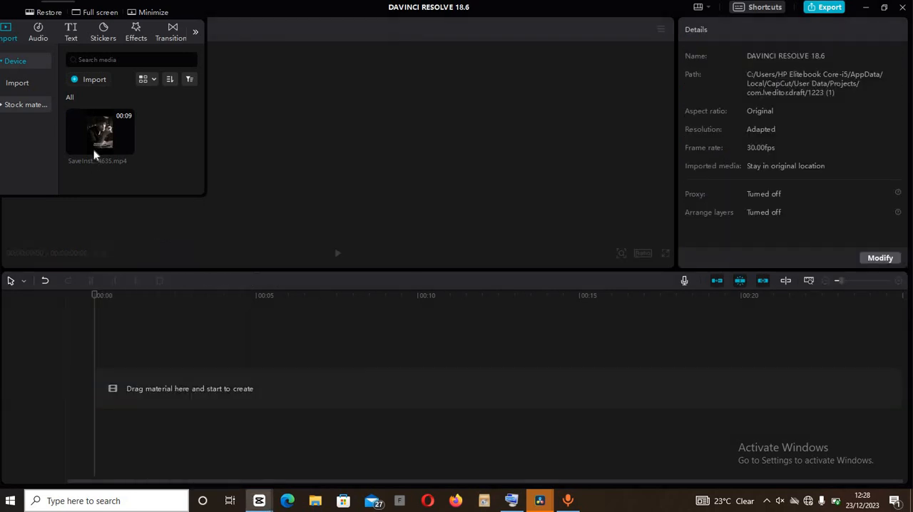
# - Place the imported video on the timeline and move the playhead a few seconds in
pyautogui.moveTo(100, 135); pyautogui.dragTo(216, 428)
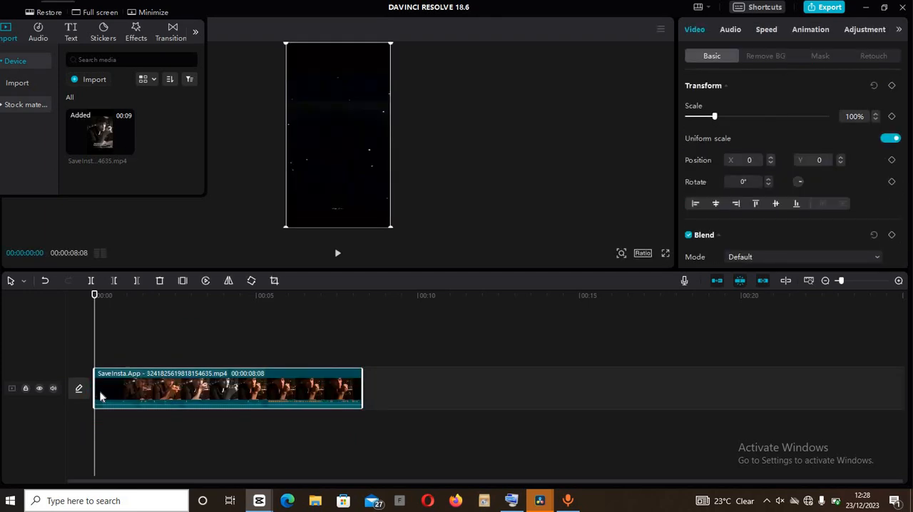
pyautogui.moveTo(106, 270)
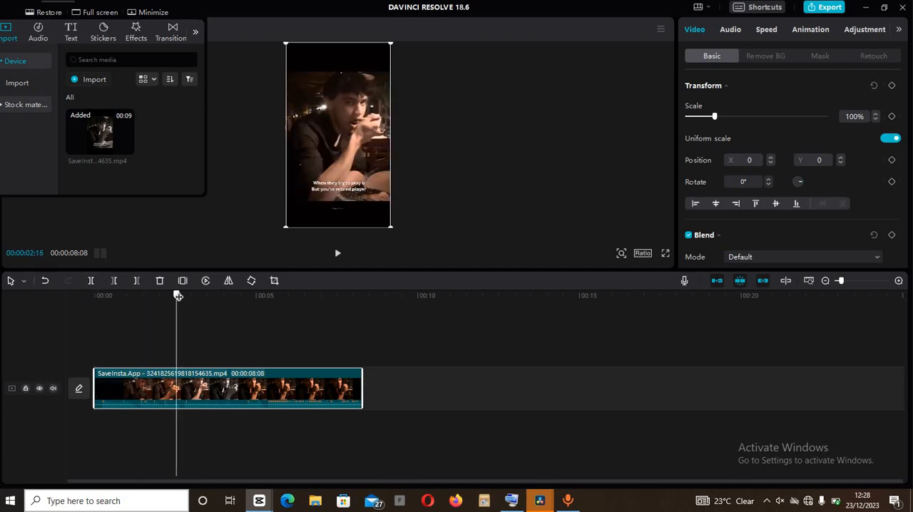
pyautogui.moveTo(177, 295); pyautogui.dragTo(191, 295)
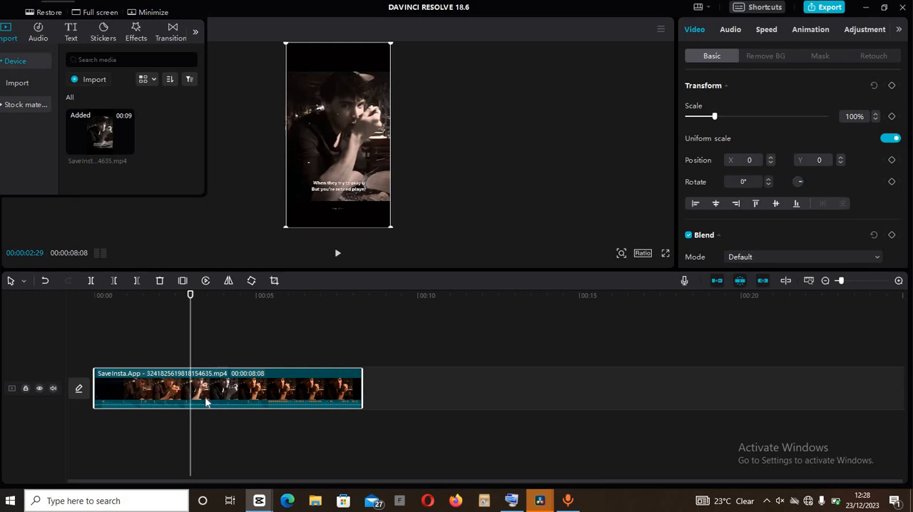
# - Bring up the clip's context menu to reach the Split scene option
pyautogui.rightClick(207, 402)
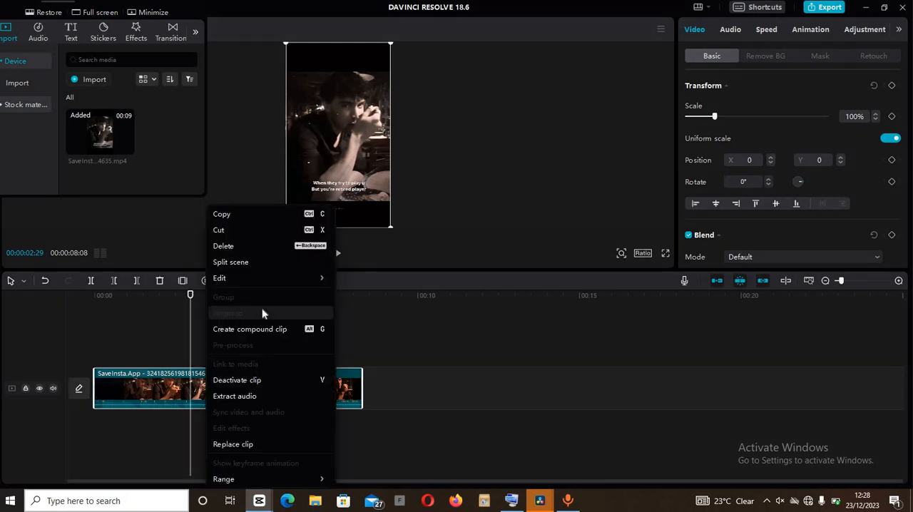
pyautogui.moveTo(239, 268)
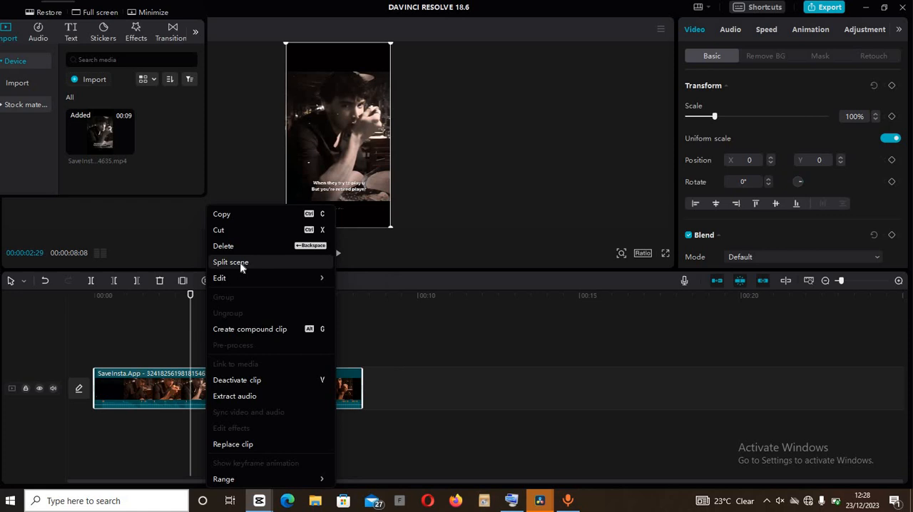
pyautogui.moveTo(194, 434)
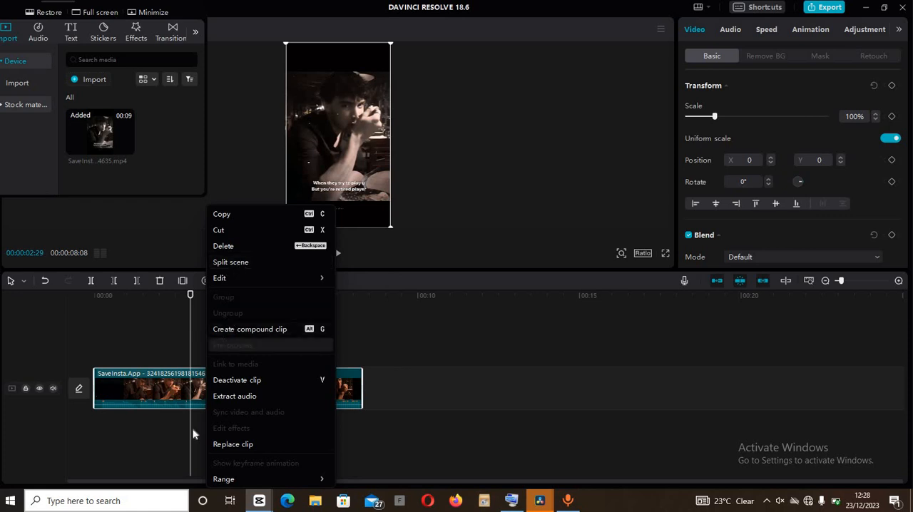